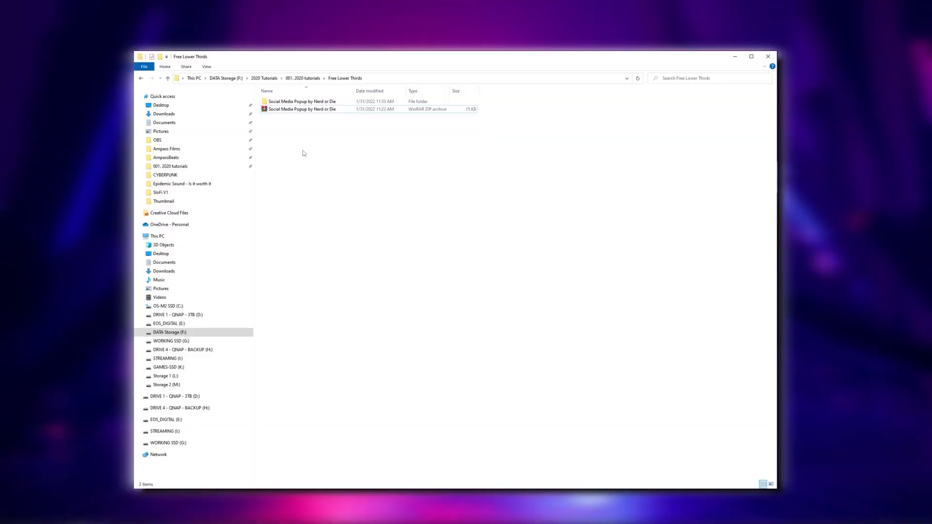
Step: Go into Social Media Popup by Nerd or Die > Popup Files and select settings-and-images
{"action": "double_click", "coordinate": [301, 101]}
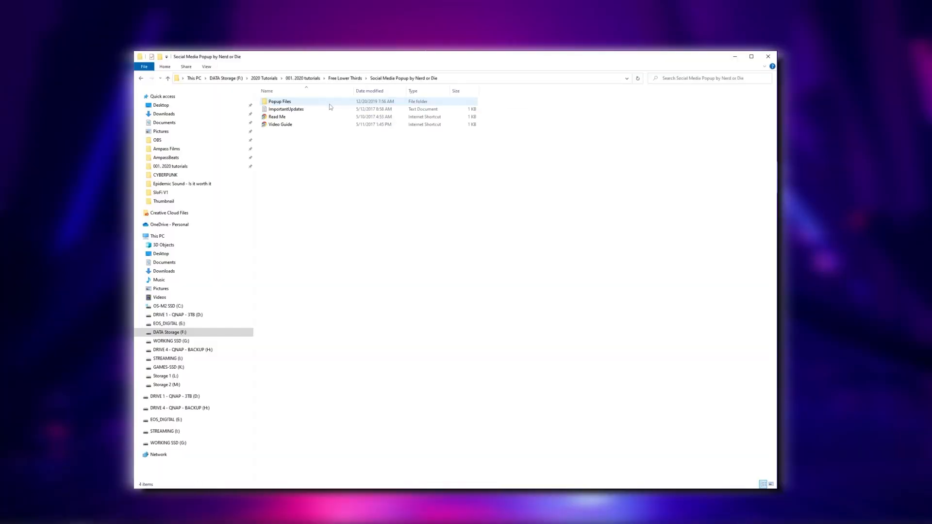
{"action": "double_click", "coordinate": [279, 101]}
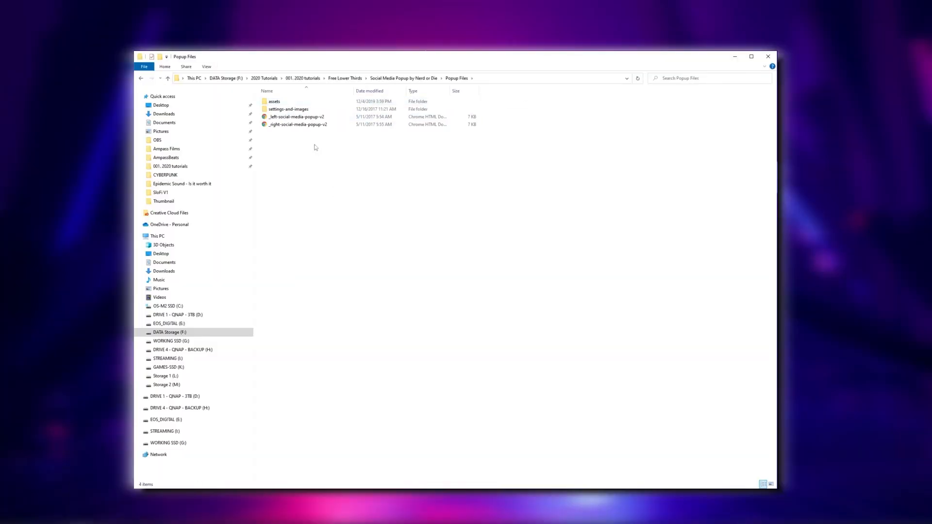
{"action": "left_click", "coordinate": [289, 109]}
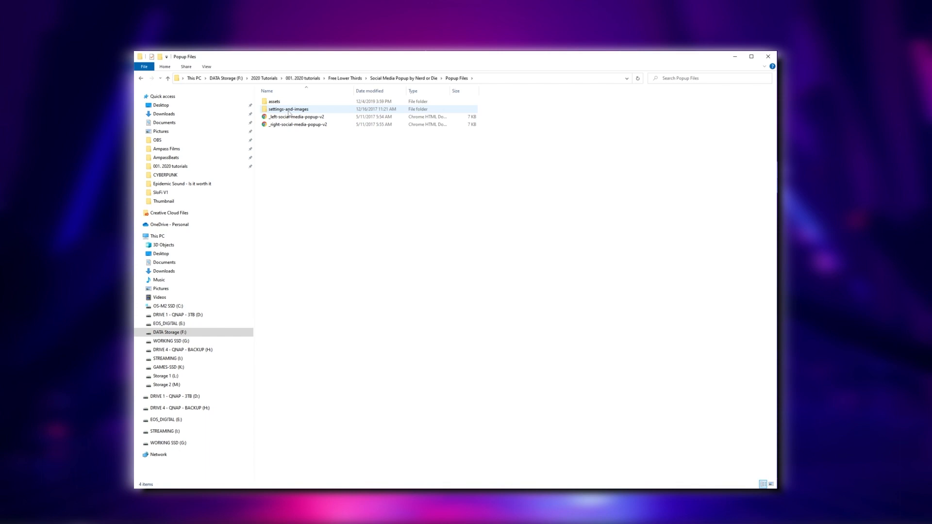
{"action": "left_click", "coordinate": [289, 109]}
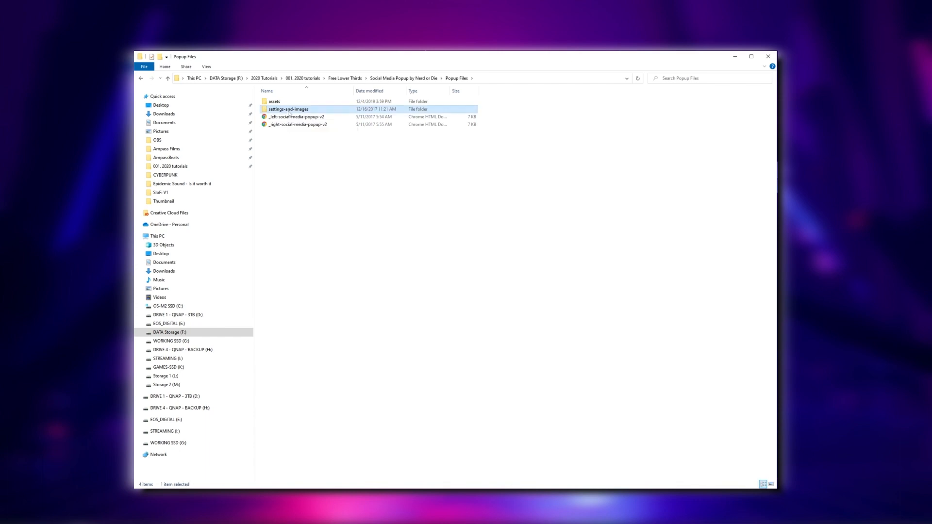
{"action": "mouse_move", "coordinate": [296, 116]}
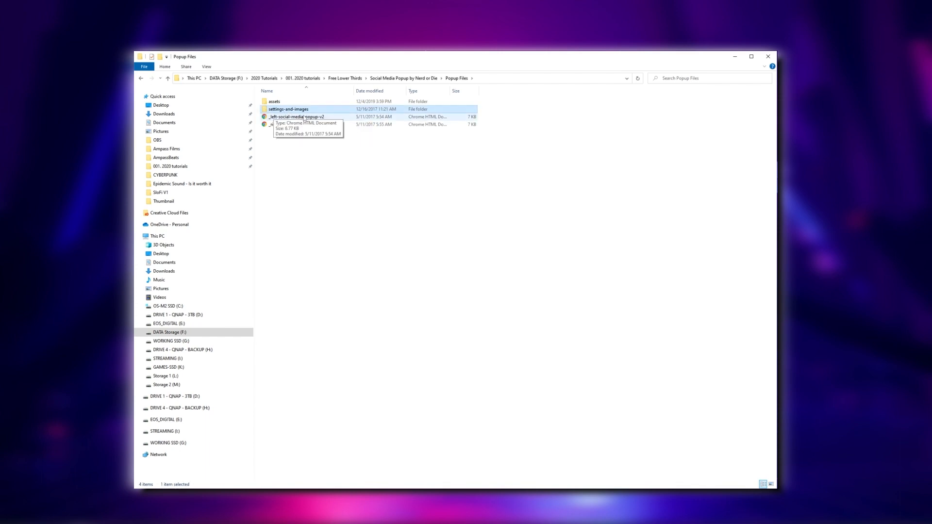
{"action": "left_click", "coordinate": [316, 156]}
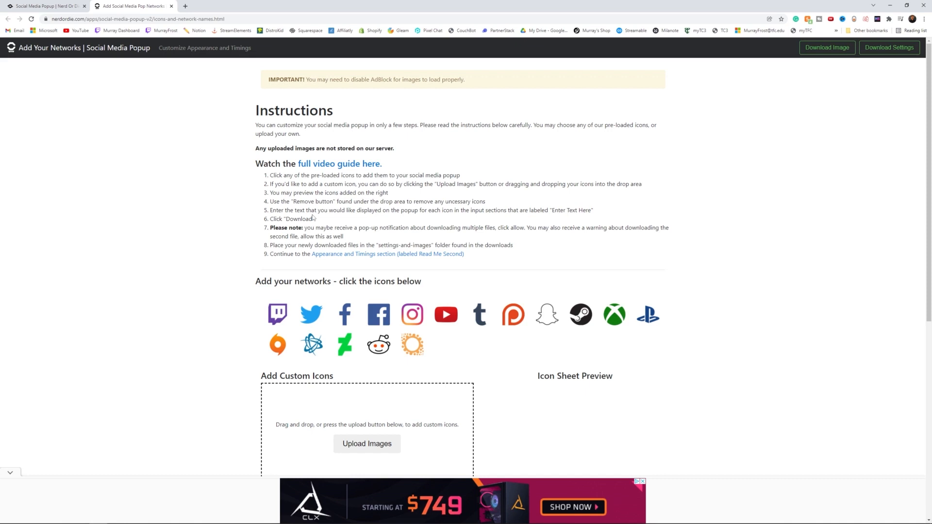
Step: Add the Twitch, Twitter and YouTube icons under 'Add your networks'
{"action": "scroll", "scroll_direction": "down", "scroll_amount": 3}
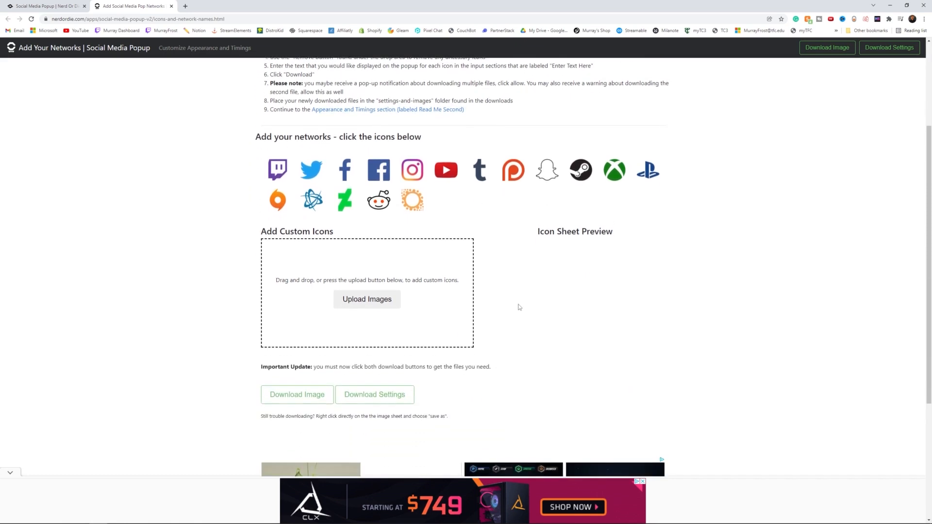
{"action": "left_click", "coordinate": [277, 170]}
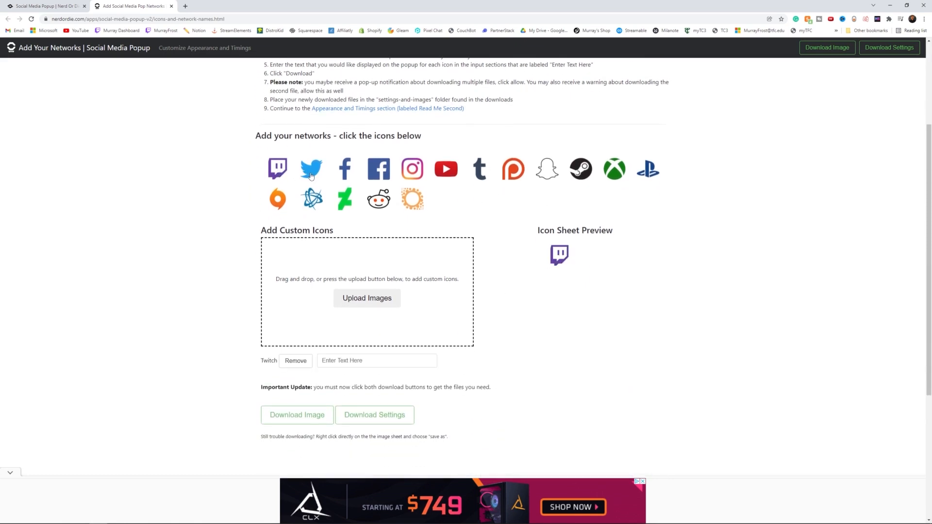
{"action": "left_click", "coordinate": [311, 169]}
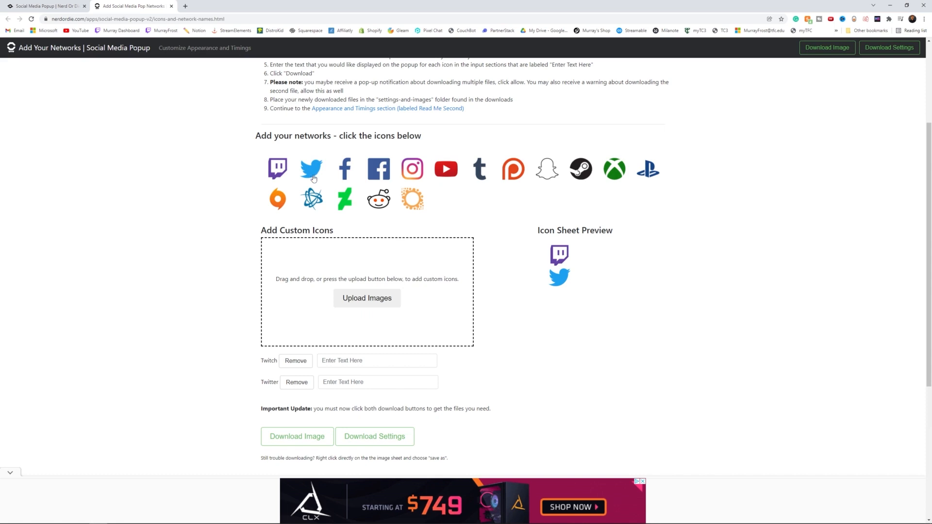
{"action": "left_click", "coordinate": [446, 169]}
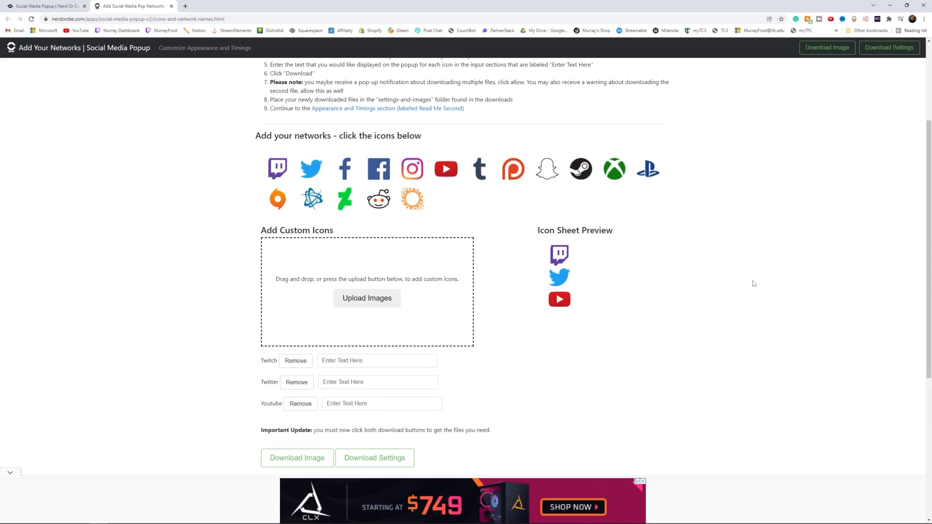
{"action": "mouse_move", "coordinate": [518, 255]}
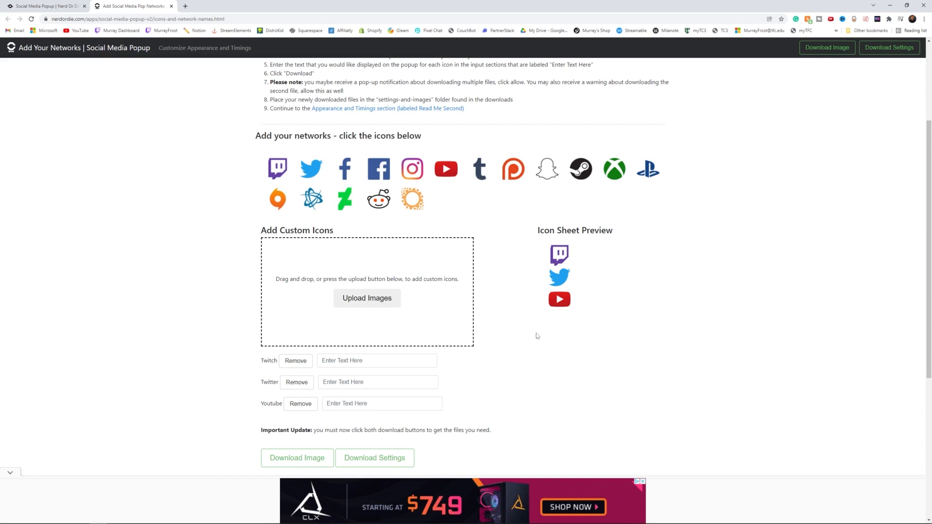
{"action": "mouse_move", "coordinate": [522, 304]}
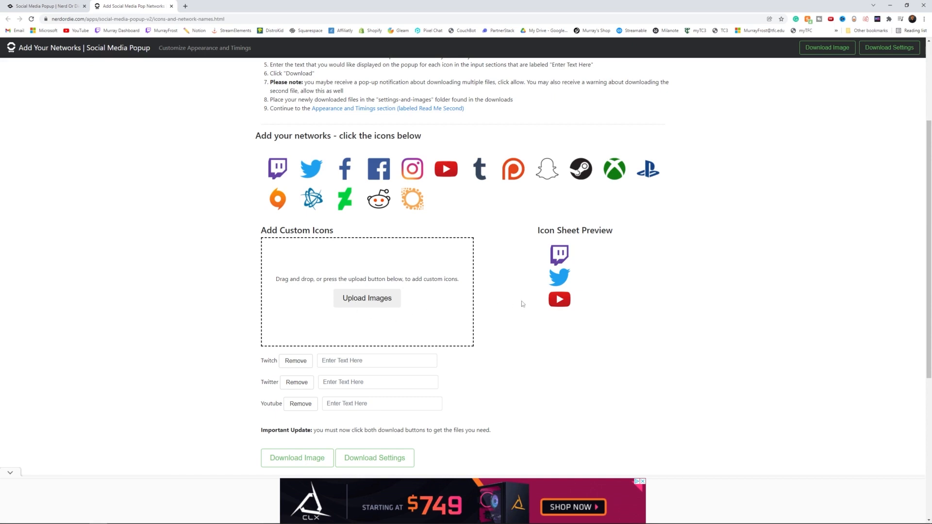
{"action": "scroll", "scroll_direction": "down", "scroll_amount": 3}
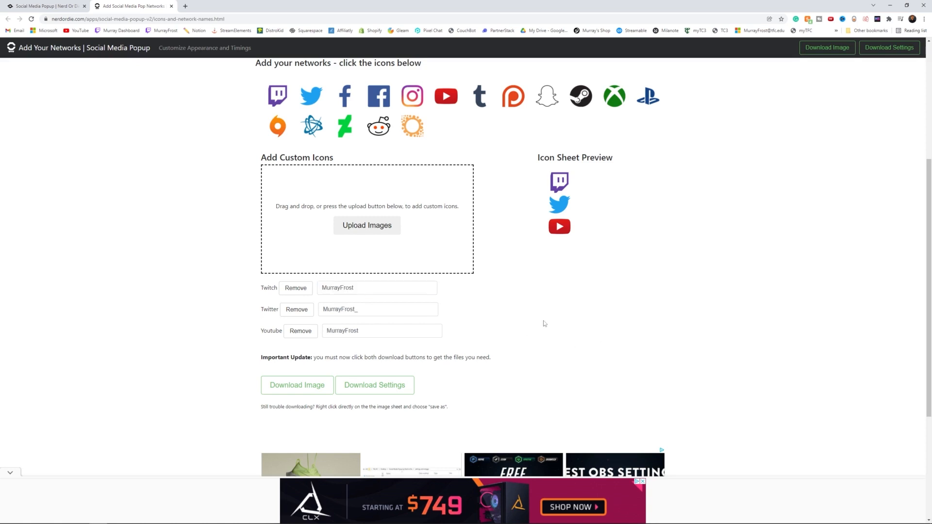
{"action": "mouse_move", "coordinate": [270, 329]}
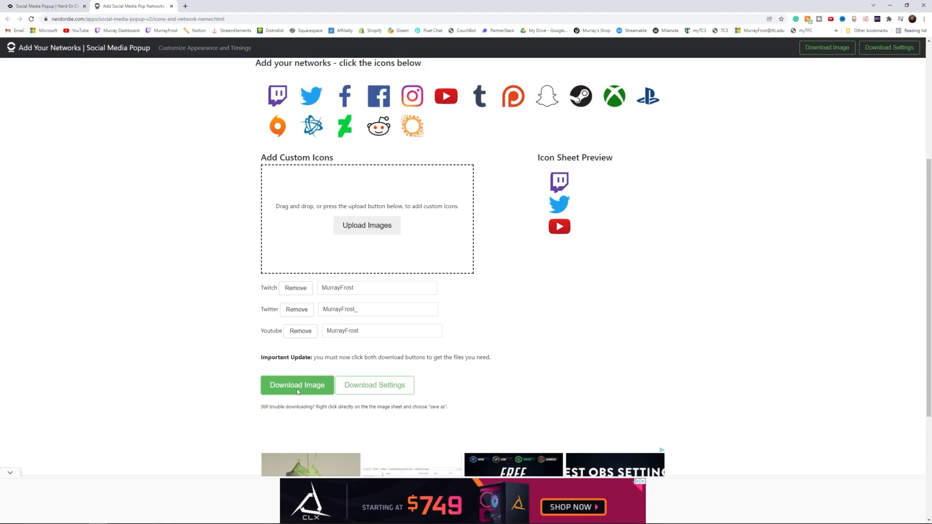
Step: Download the icon sheet image and the settings file into Popup Files > settings-and-images
{"action": "left_click", "coordinate": [297, 385]}
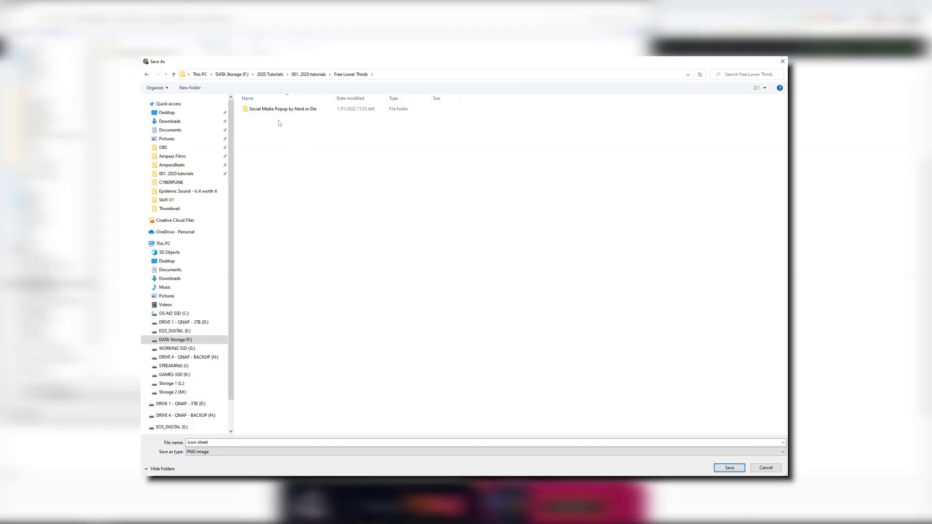
{"action": "double_click", "coordinate": [282, 109]}
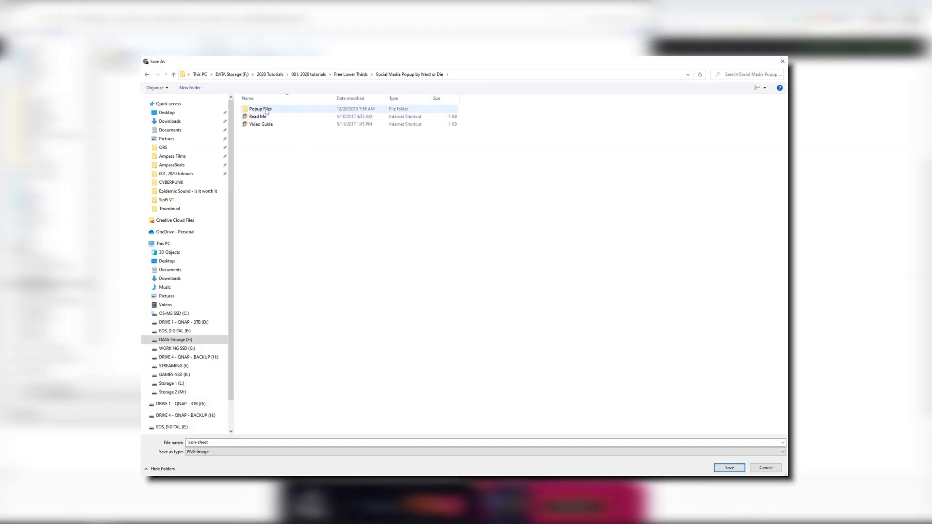
{"action": "double_click", "coordinate": [260, 109]}
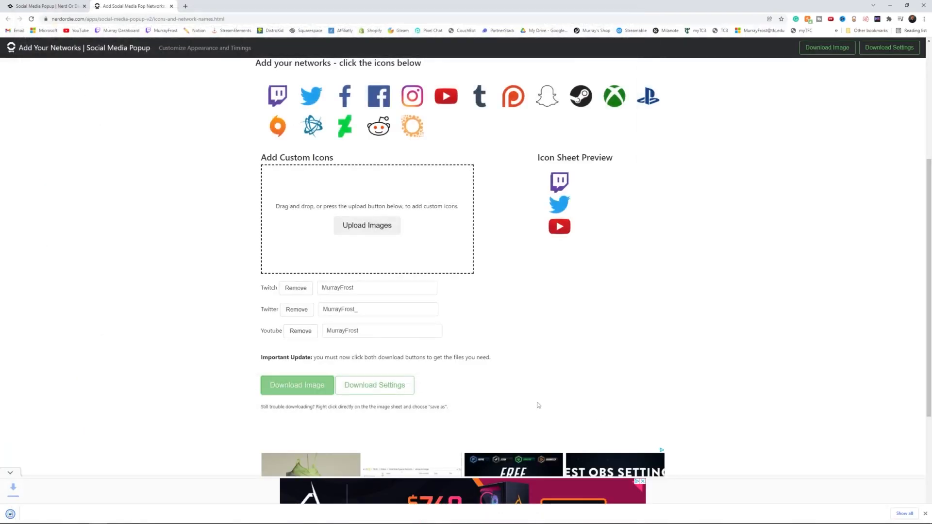
{"action": "left_click", "coordinate": [374, 385]}
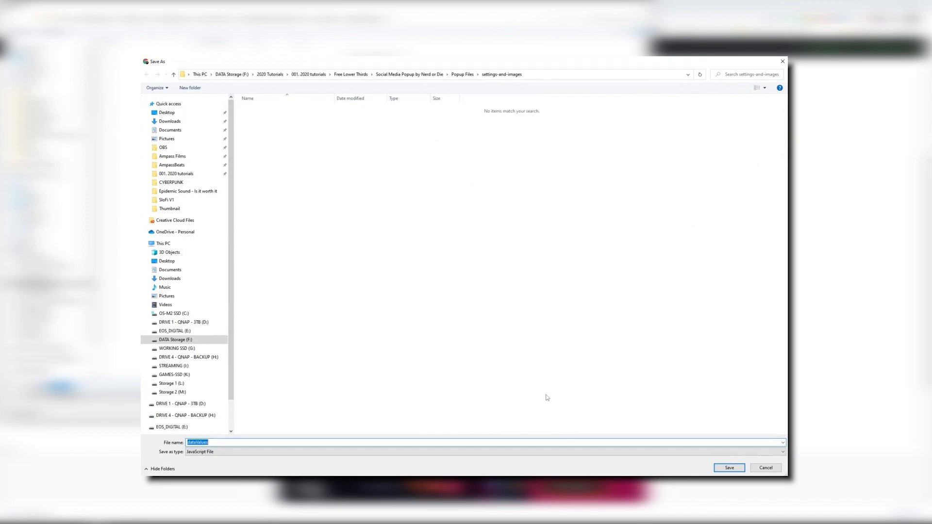
{"action": "mouse_move", "coordinate": [522, 77]}
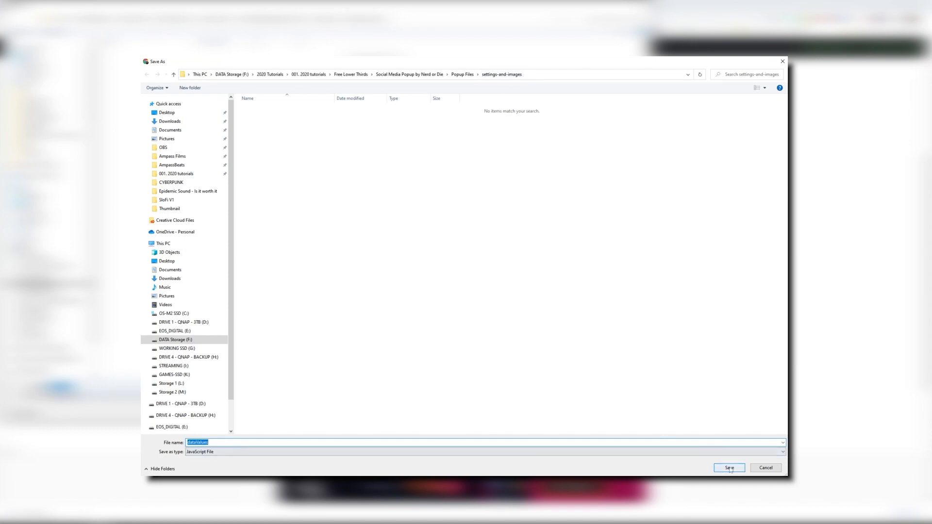
{"action": "left_click", "coordinate": [729, 469]}
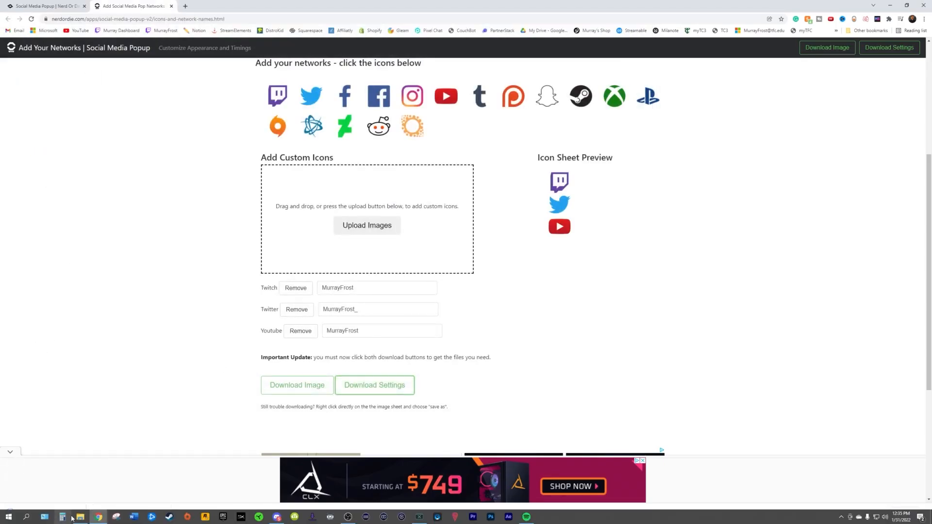
Step: Check that settings-and-images holds dataValues and icon-sheet, then return to the browser
{"action": "left_click", "coordinate": [79, 516]}
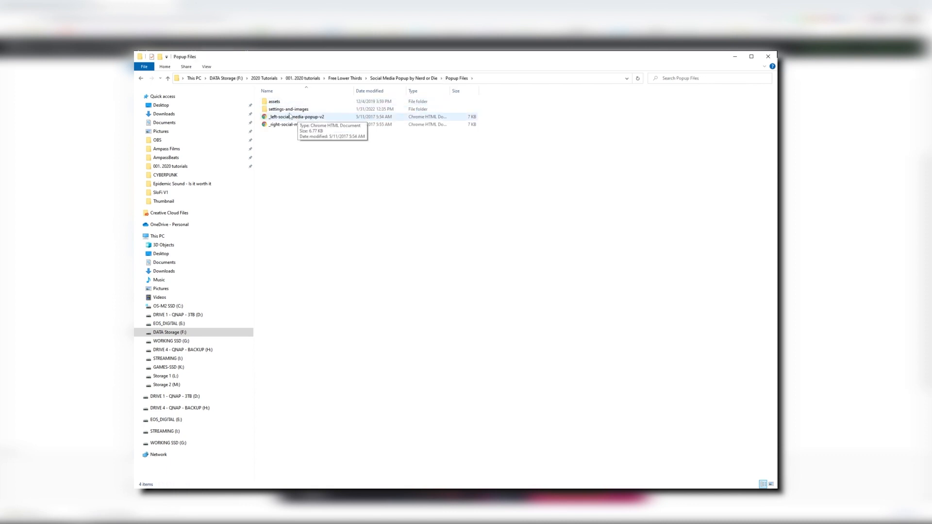
{"action": "double_click", "coordinate": [289, 109]}
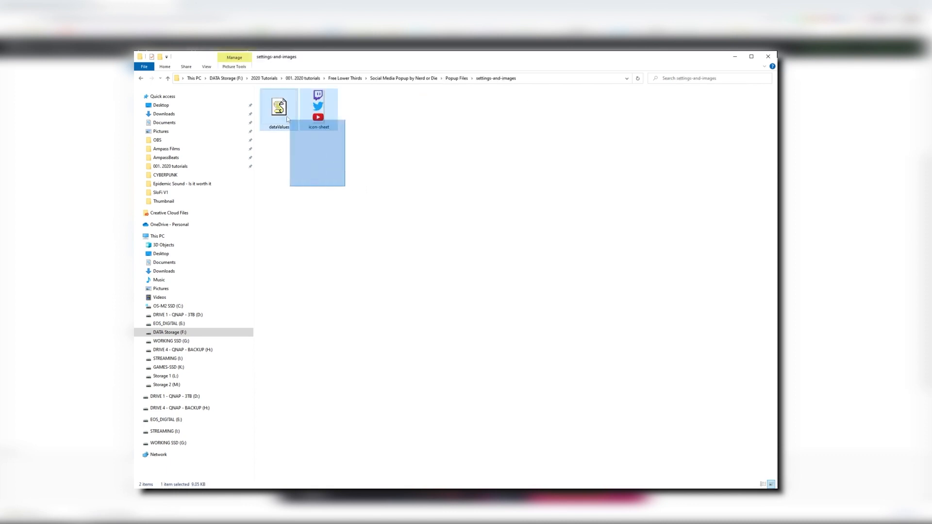
{"action": "left_click", "coordinate": [416, 238]}
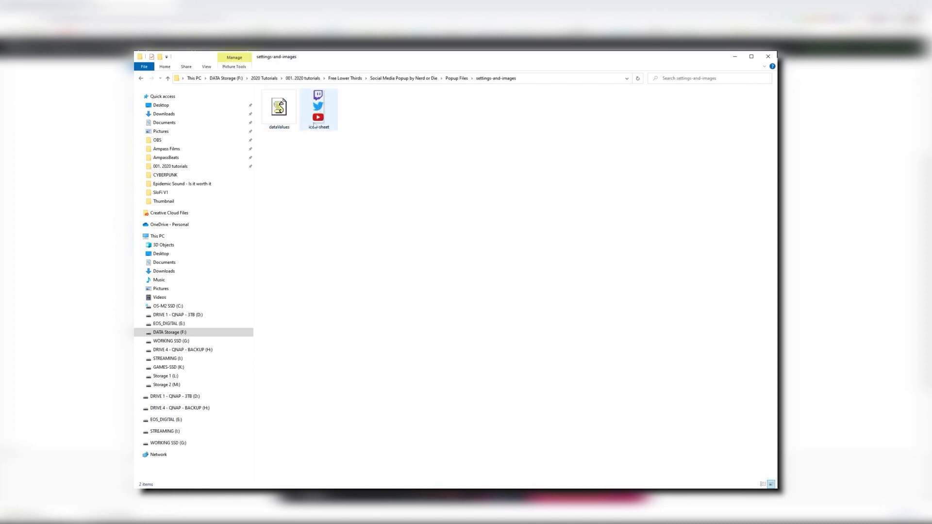
{"action": "left_click", "coordinate": [278, 107]}
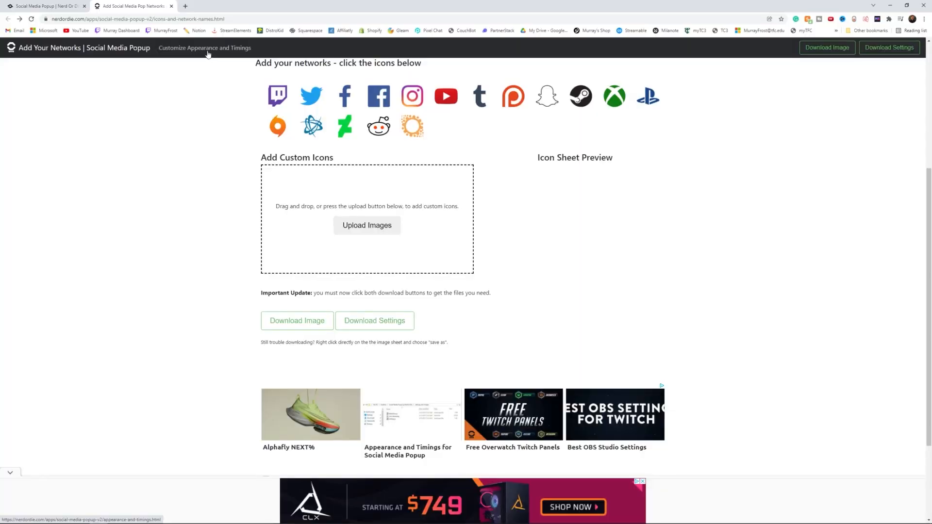
Step: On the appearance page, set a 600-second in-between pause and open the Icon Box color picker
{"action": "left_click", "coordinate": [204, 47]}
{"action": "type", "text": "600"}
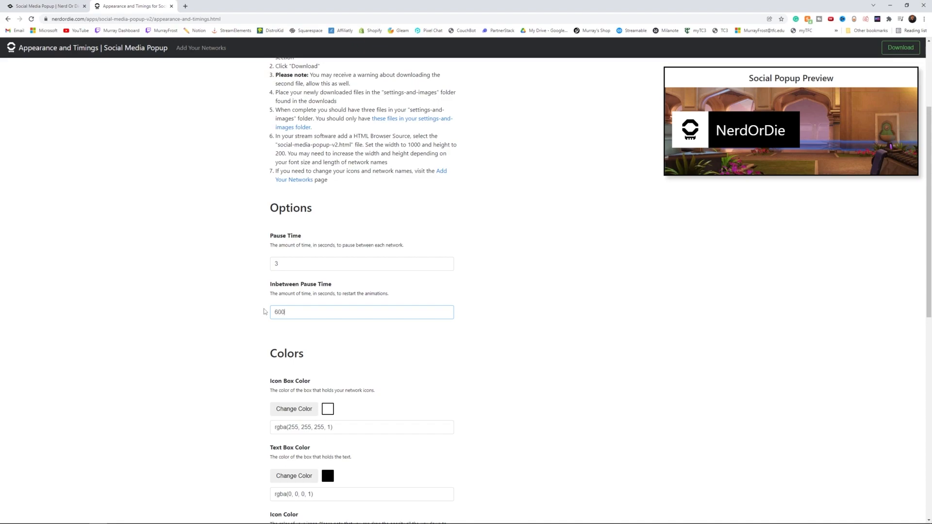
{"action": "left_click", "coordinate": [294, 409]}
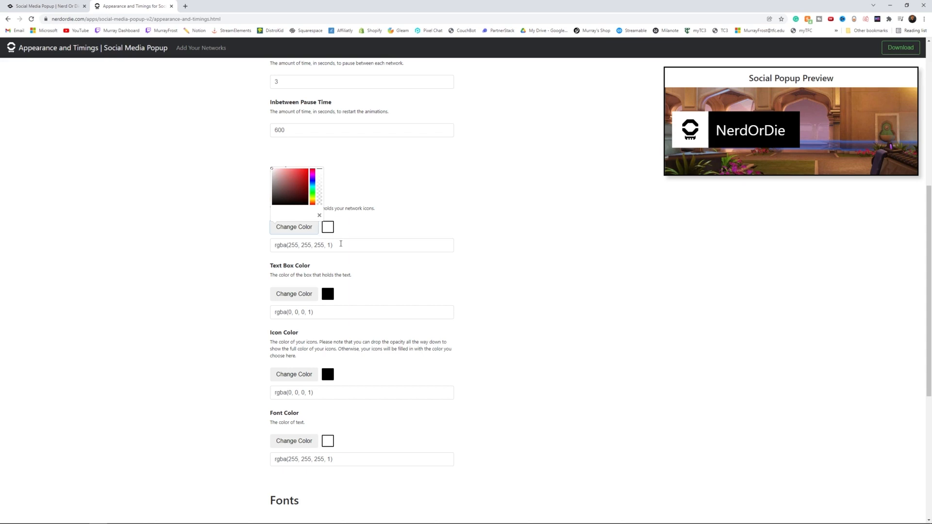
{"action": "left_click", "coordinate": [305, 174]}
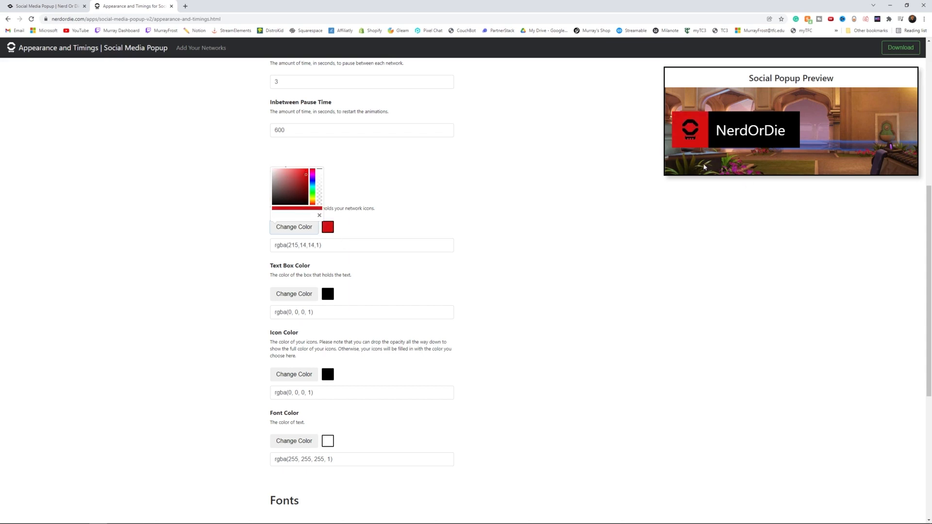
{"action": "mouse_move", "coordinate": [355, 164]}
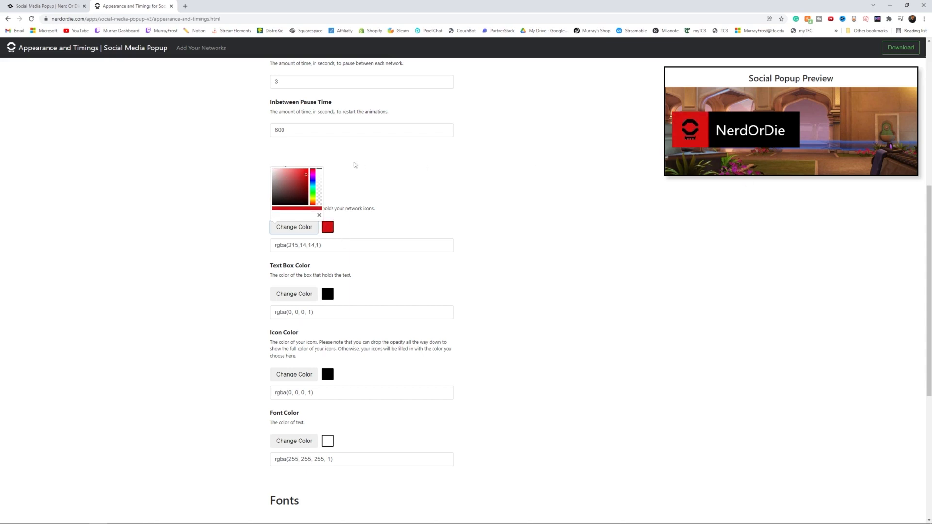
{"action": "left_click_drag", "start_coordinate": [320, 207], "coordinate": [270, 207]}
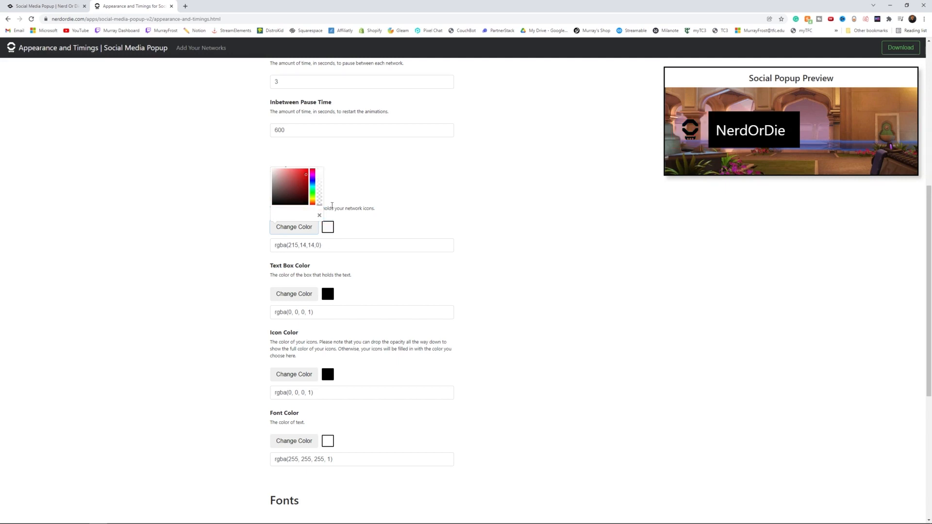
{"action": "mouse_move", "coordinate": [695, 116]}
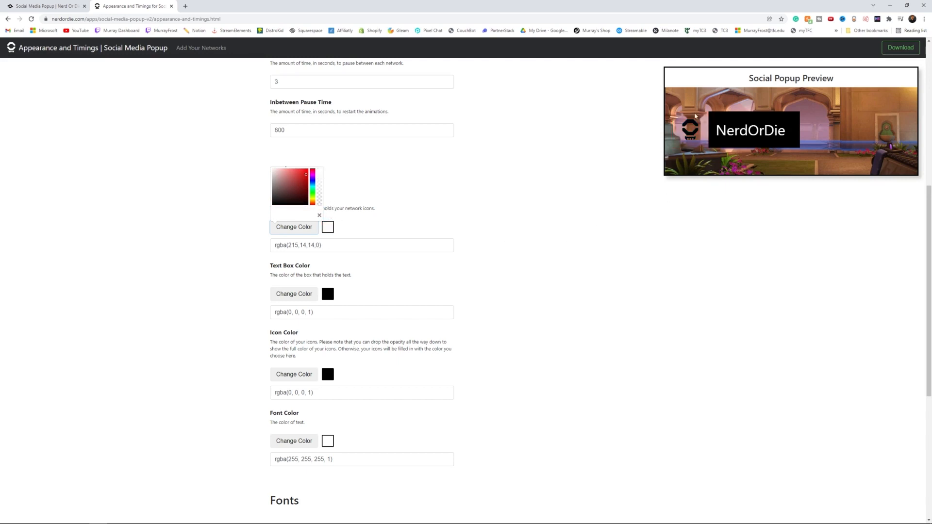
{"action": "mouse_move", "coordinate": [670, 125]}
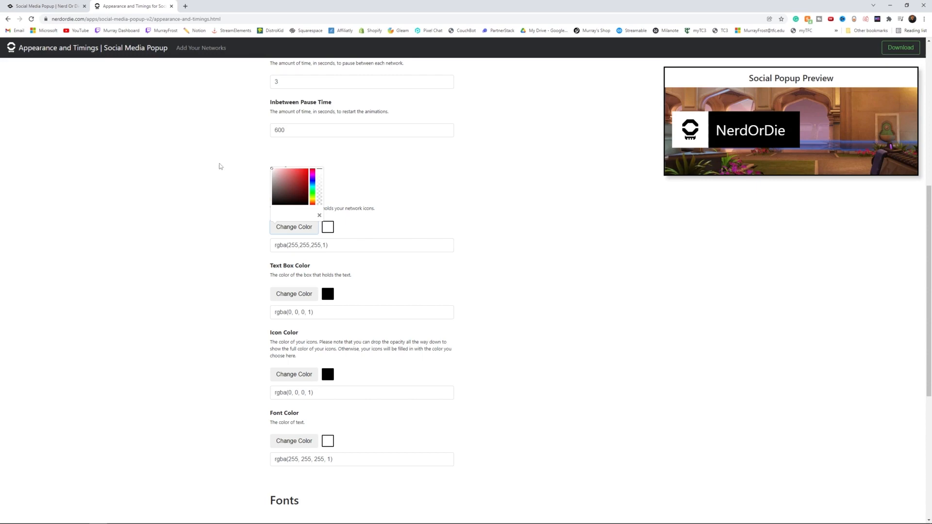
{"action": "mouse_move", "coordinate": [347, 218]}
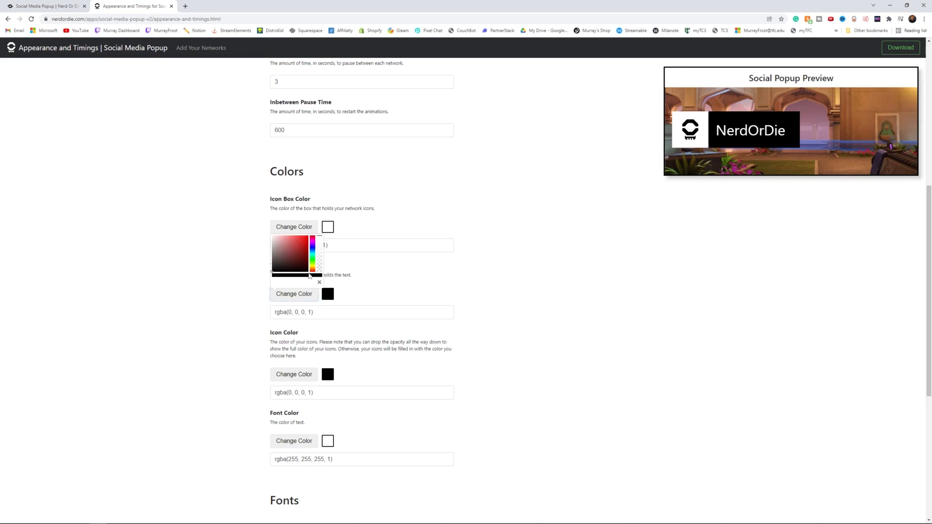
{"action": "left_click", "coordinate": [295, 241]}
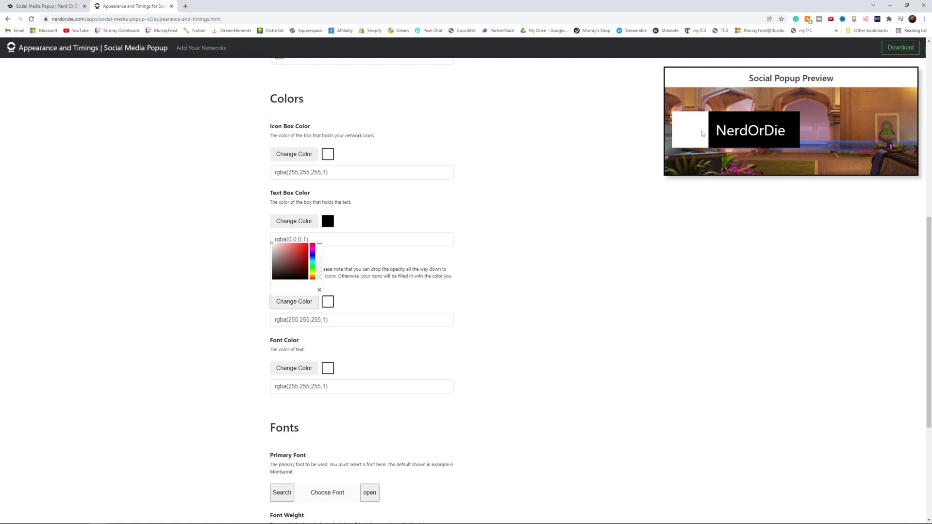
{"action": "left_click", "coordinate": [273, 273]}
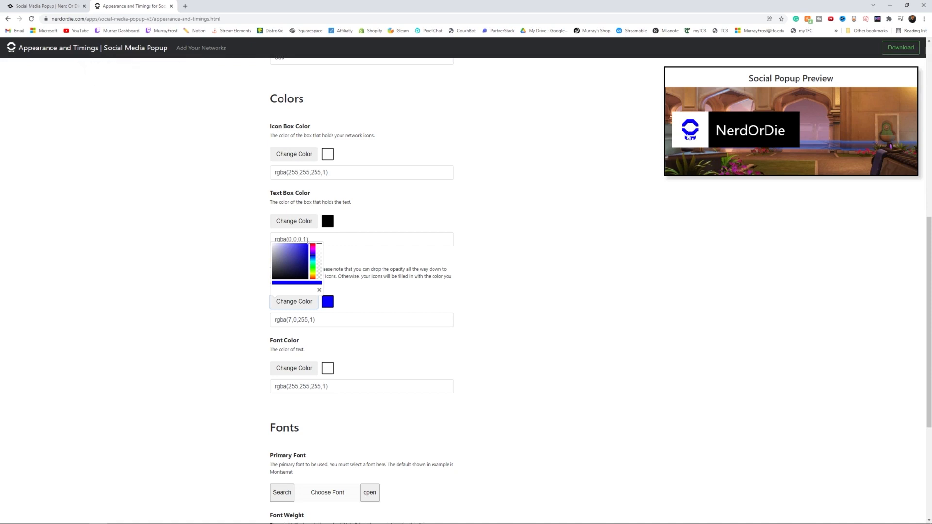
{"action": "left_click", "coordinate": [273, 279]}
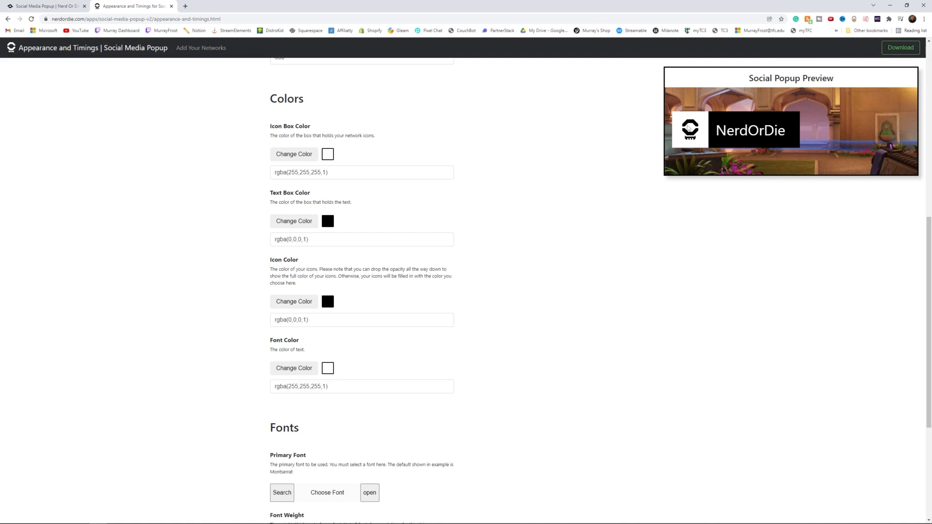
Step: In Fonts, close the font chooser and set weight 600, size 59px, Y offset -4px
{"action": "scroll", "scroll_direction": "down", "scroll_amount": 3}
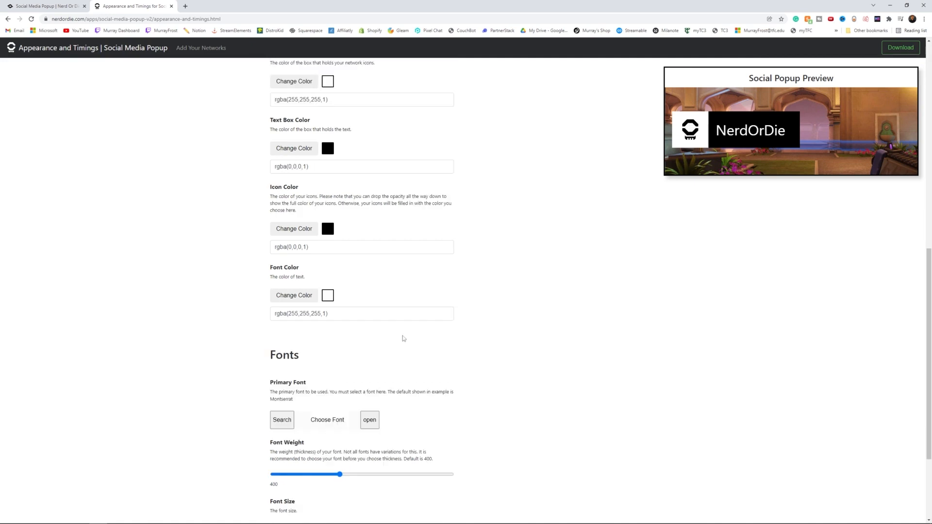
{"action": "mouse_move", "coordinate": [698, 167]}
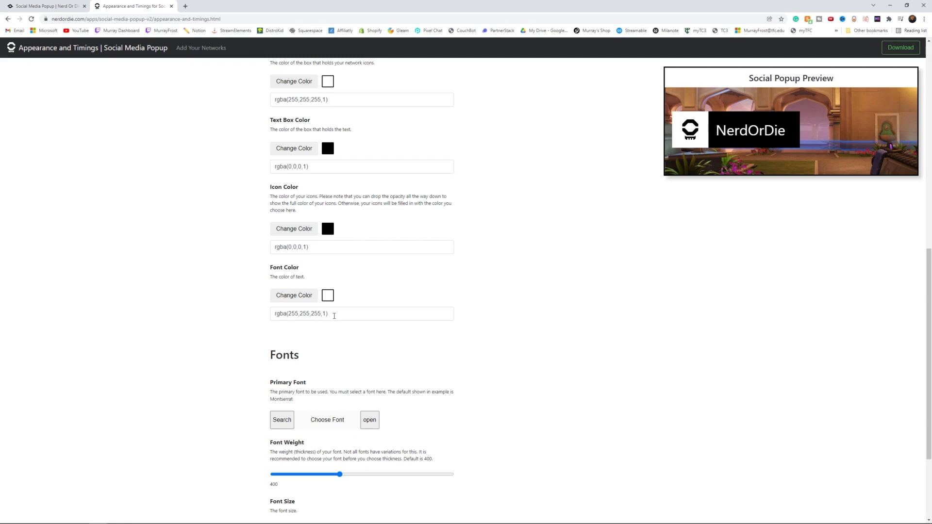
{"action": "scroll", "scroll_direction": "down", "scroll_amount": 3}
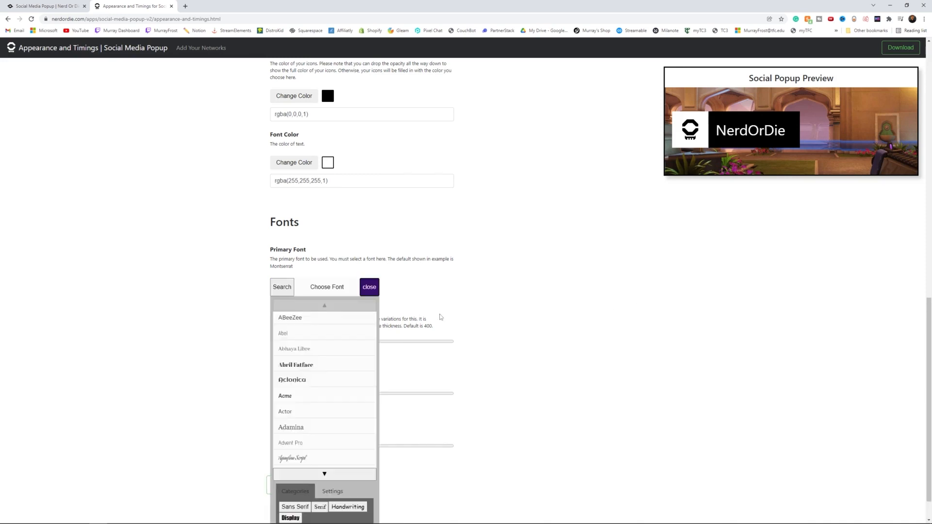
{"action": "left_click", "coordinate": [369, 287]}
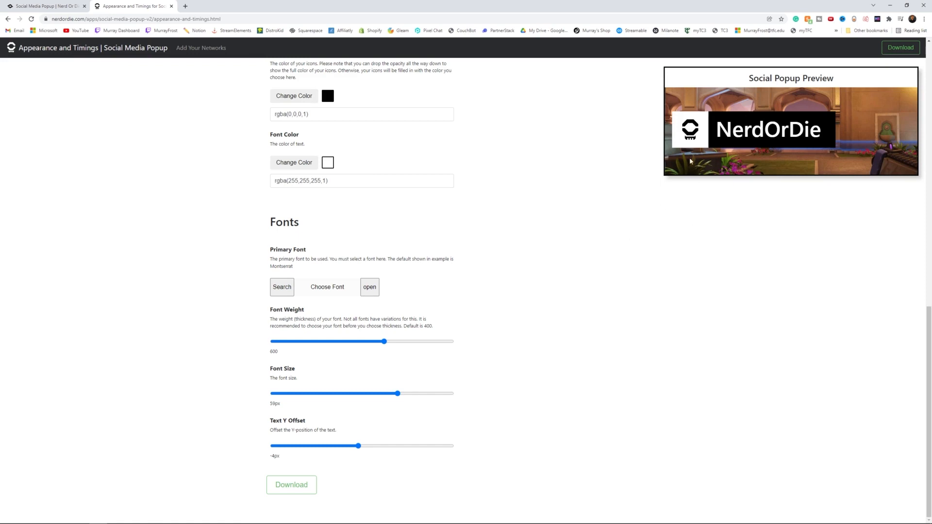
{"action": "mouse_move", "coordinate": [701, 128]}
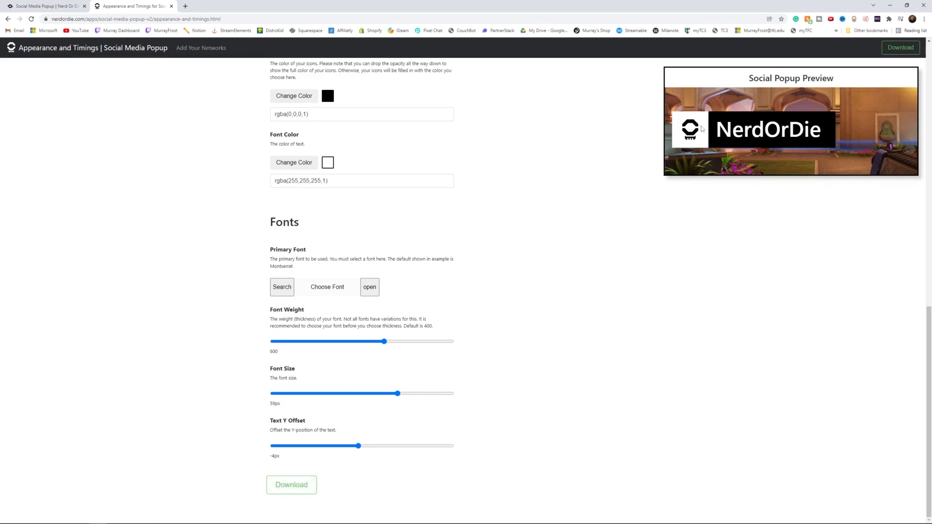
Step: Save the customized settings into settings-and-images and create a new OBS browser source
{"action": "left_click", "coordinate": [292, 484]}
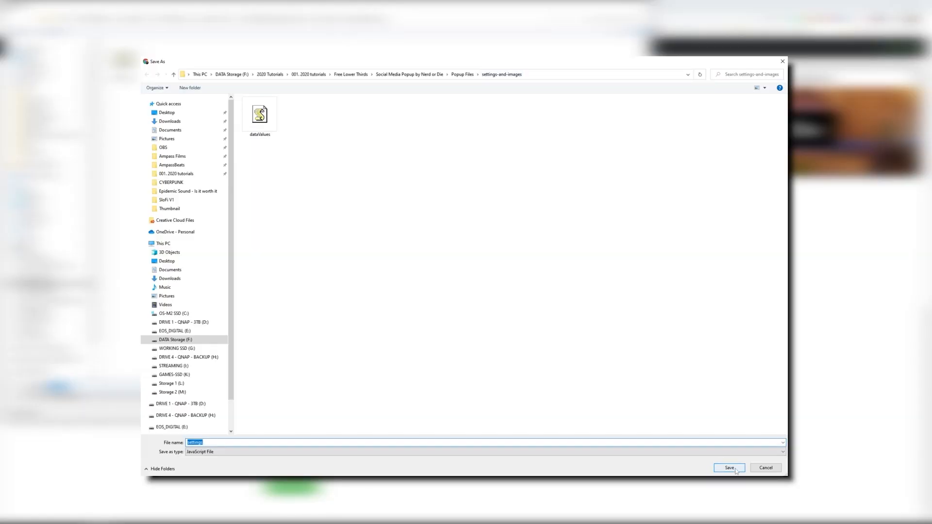
{"action": "left_click", "coordinate": [729, 468]}
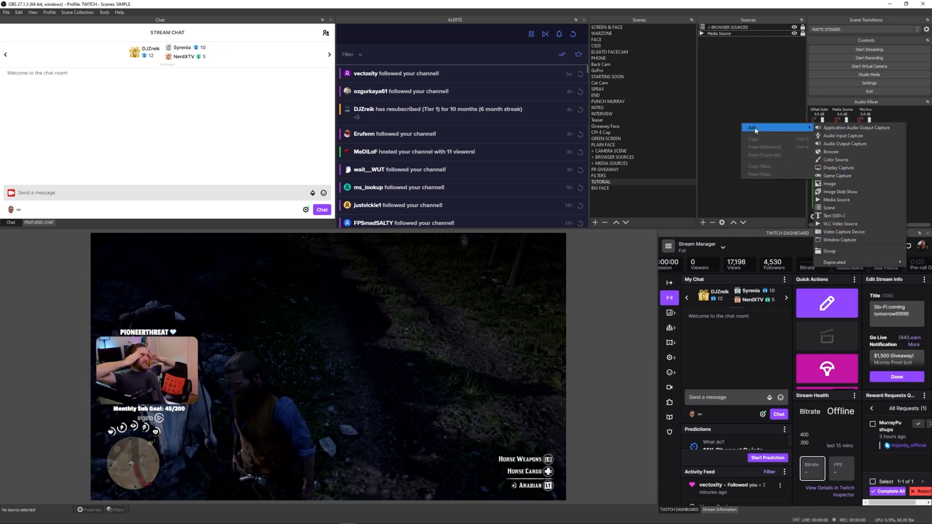
{"action": "left_click", "coordinate": [832, 152]}
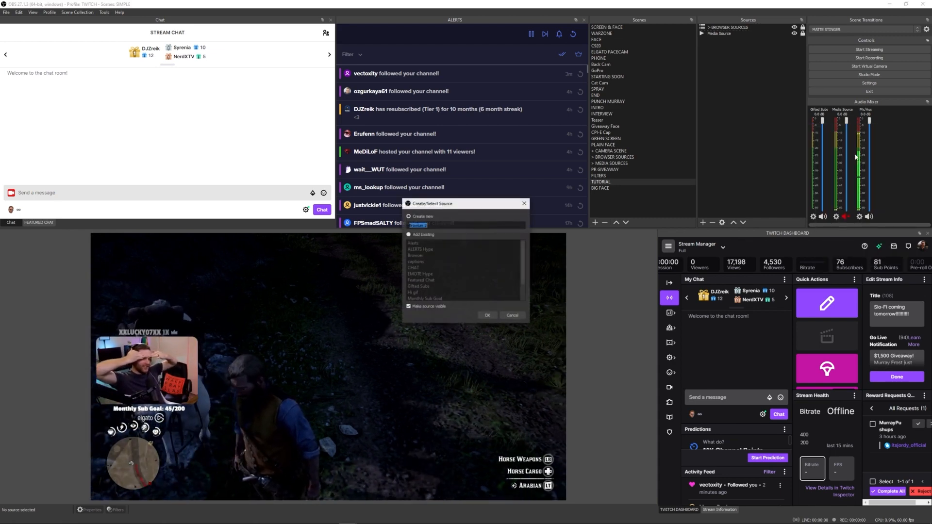
{"action": "left_click", "coordinate": [487, 315]}
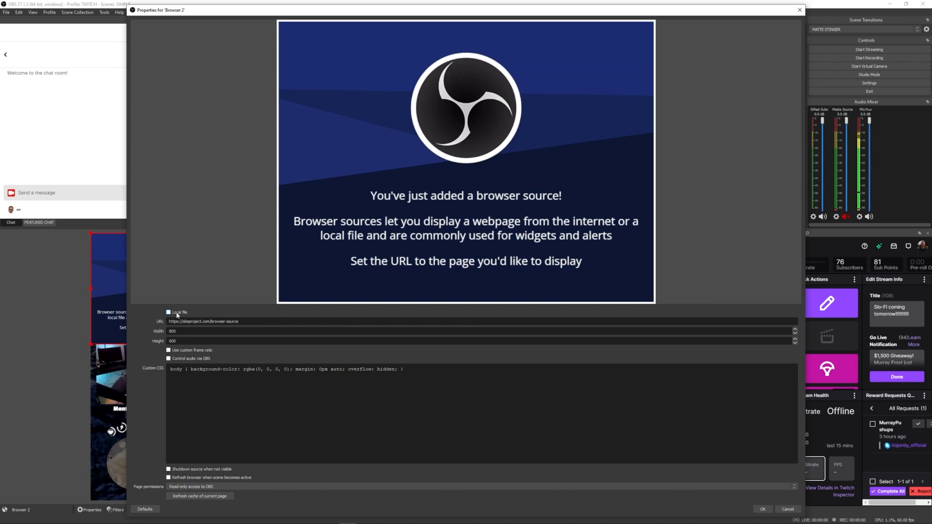
Step: Point the browser source at the local file _right-social-media-popup-v2 in Popup Files
{"action": "left_click", "coordinate": [169, 312]}
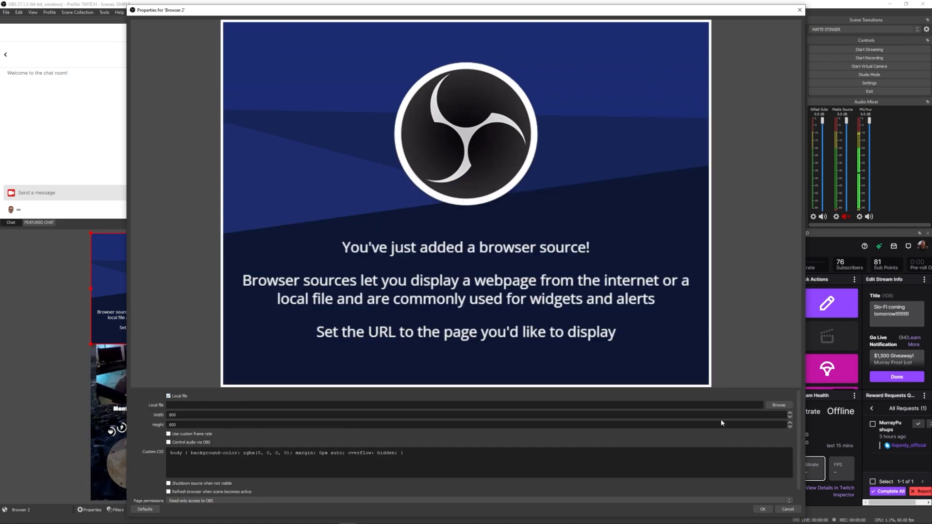
{"action": "left_click", "coordinate": [778, 405]}
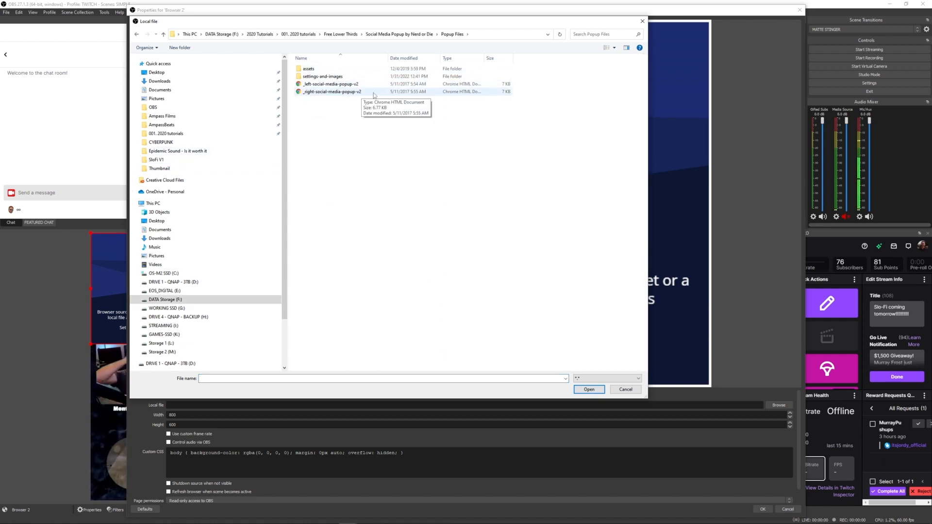
{"action": "left_click", "coordinate": [331, 92]}
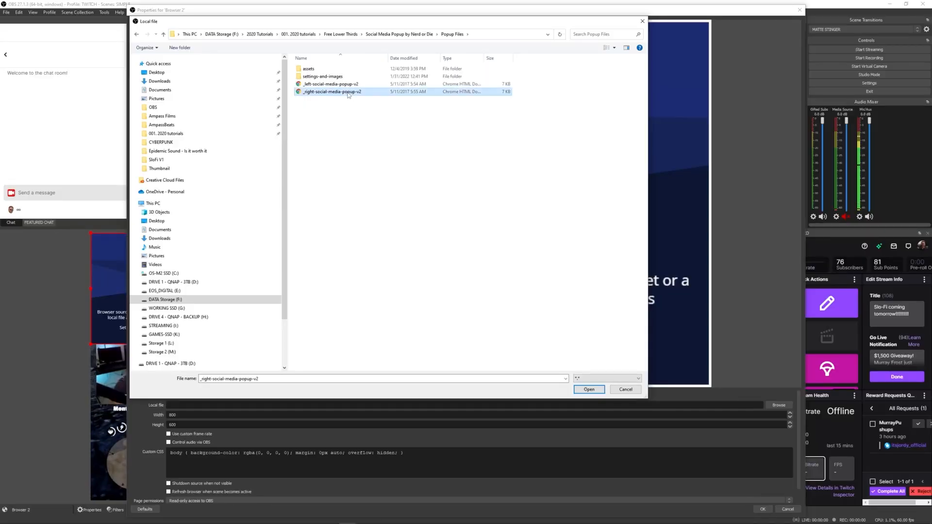
{"action": "left_click", "coordinate": [588, 389]}
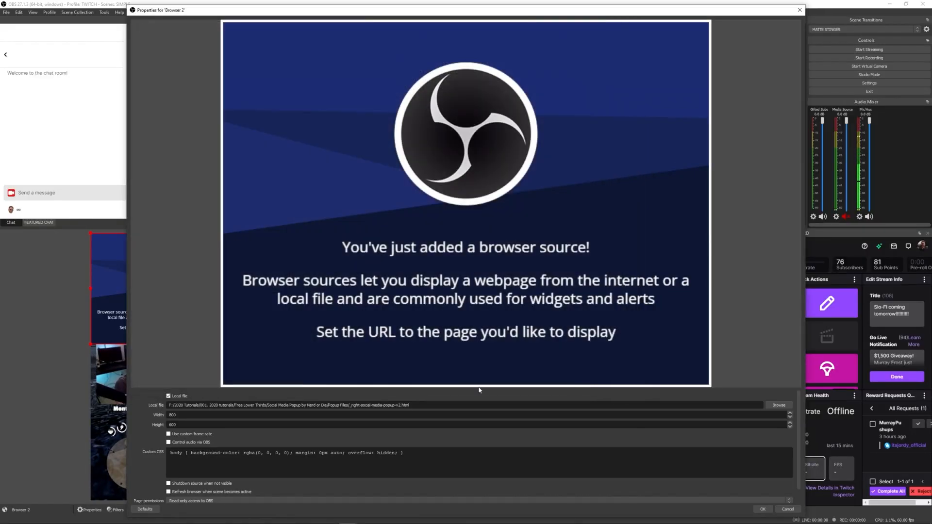